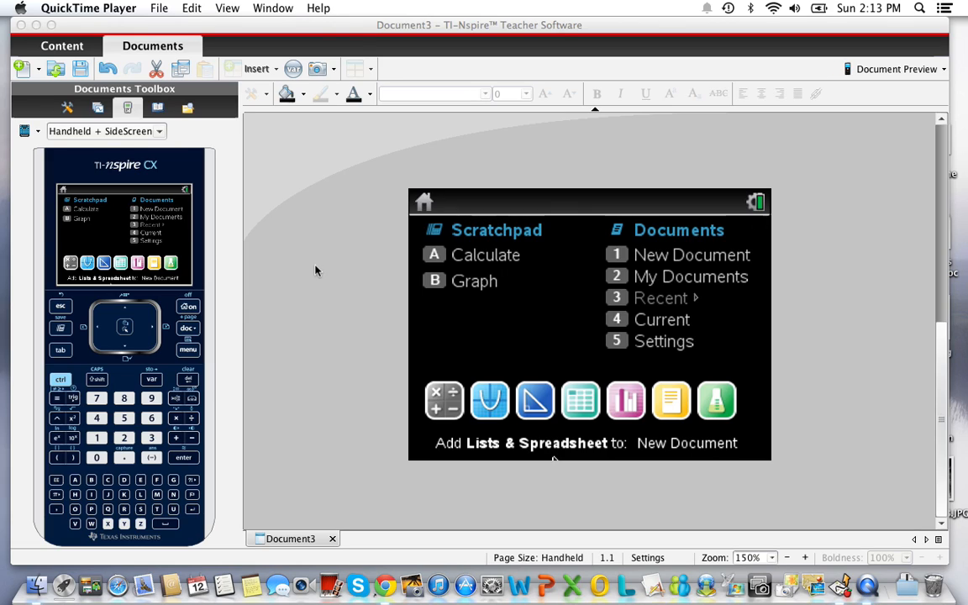
mouse_move(297, 267)
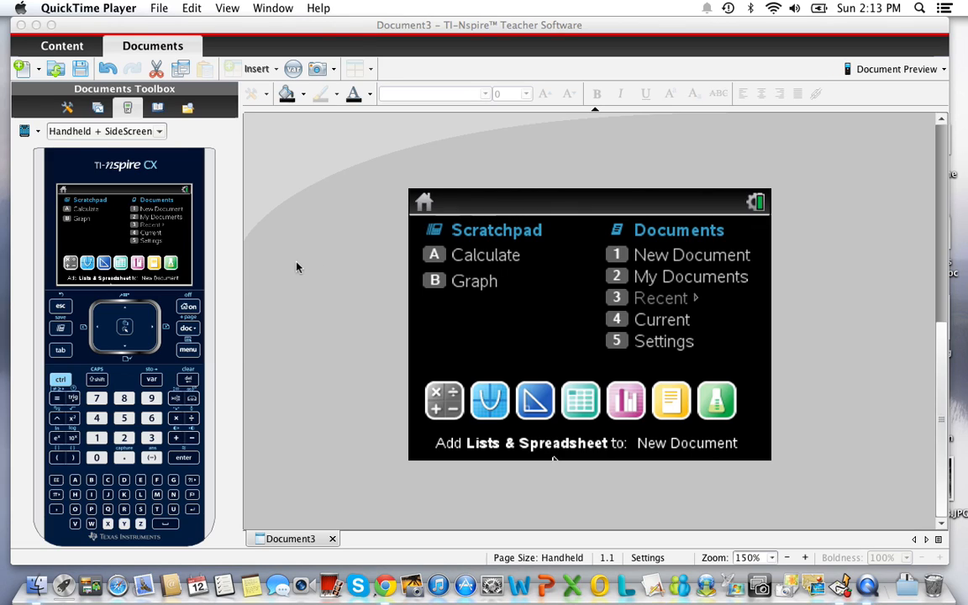
mouse_move(250, 247)
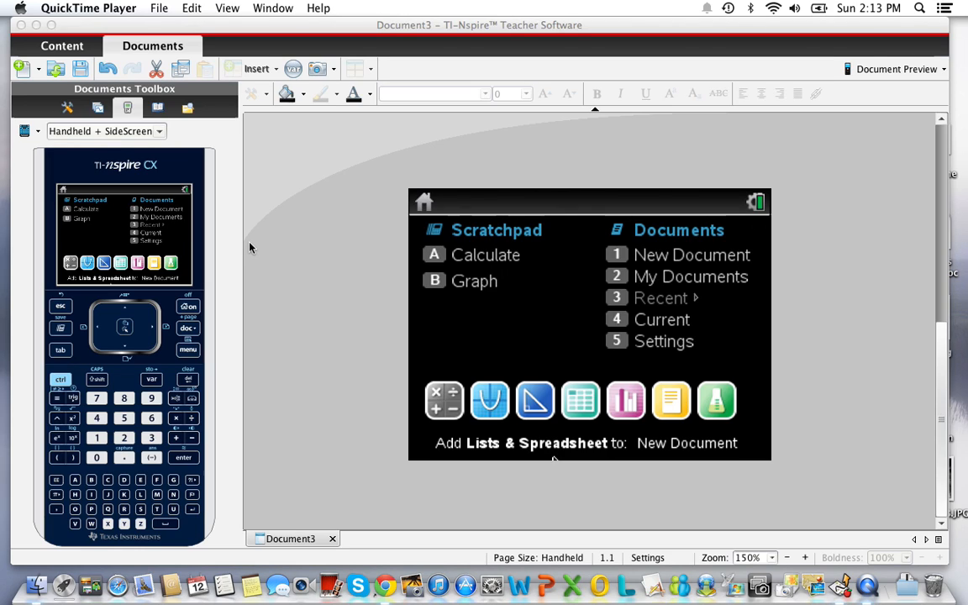
mouse_move(581, 401)
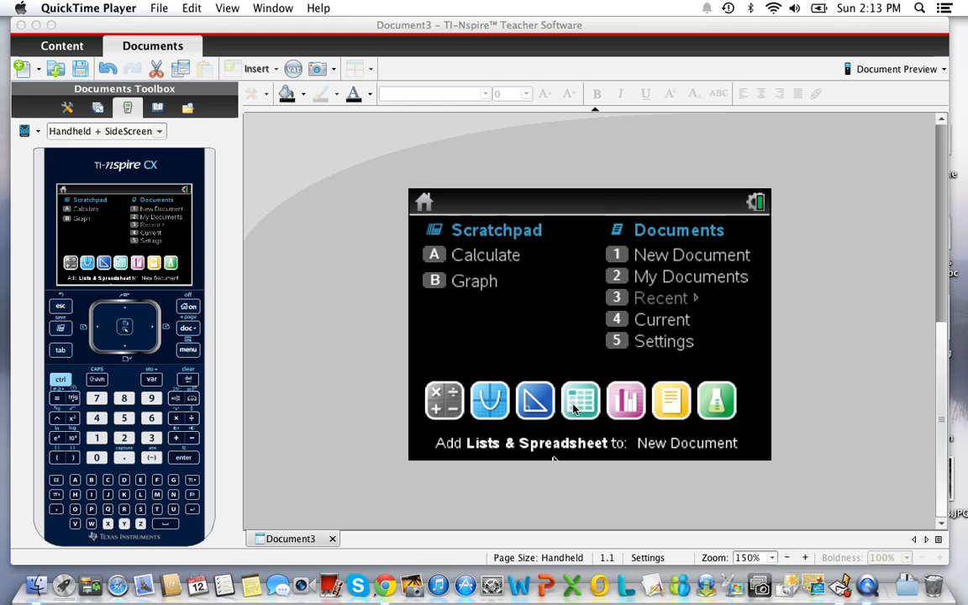
Insert a Lists & Spreadsheet page and type 'age' as column A's name.
left_click(580, 401)
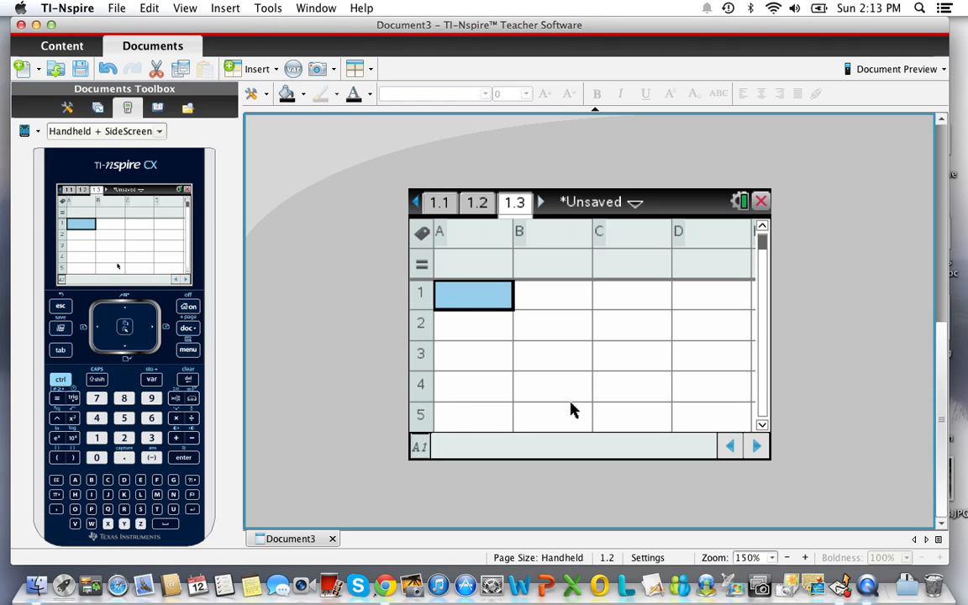
mouse_move(475, 233)
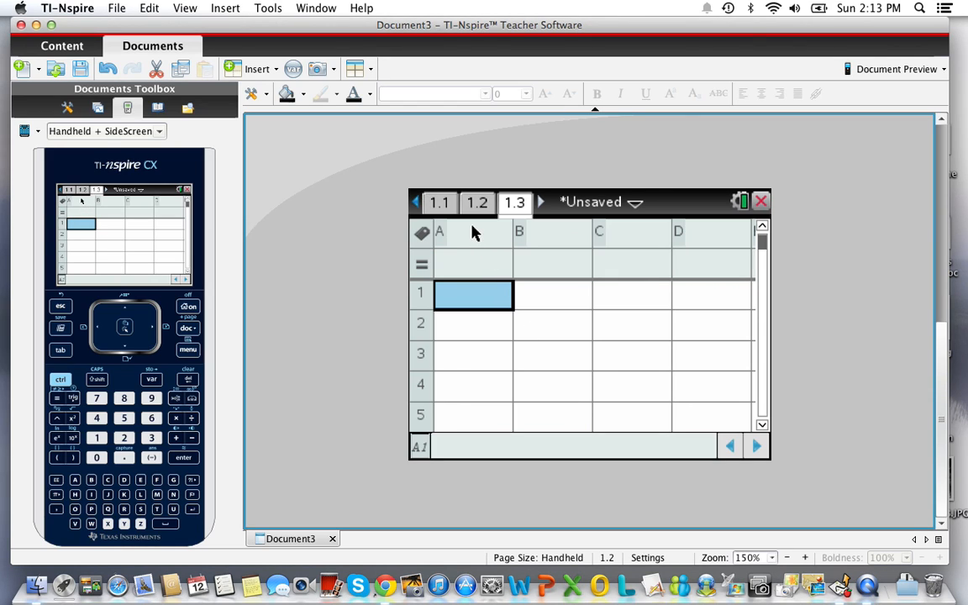
left_click(474, 233)
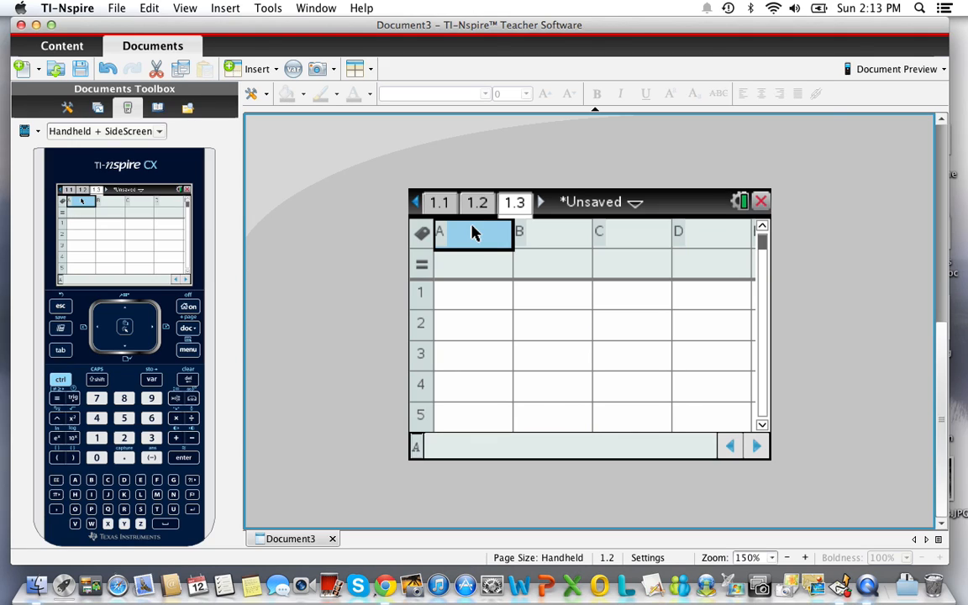
type("age")
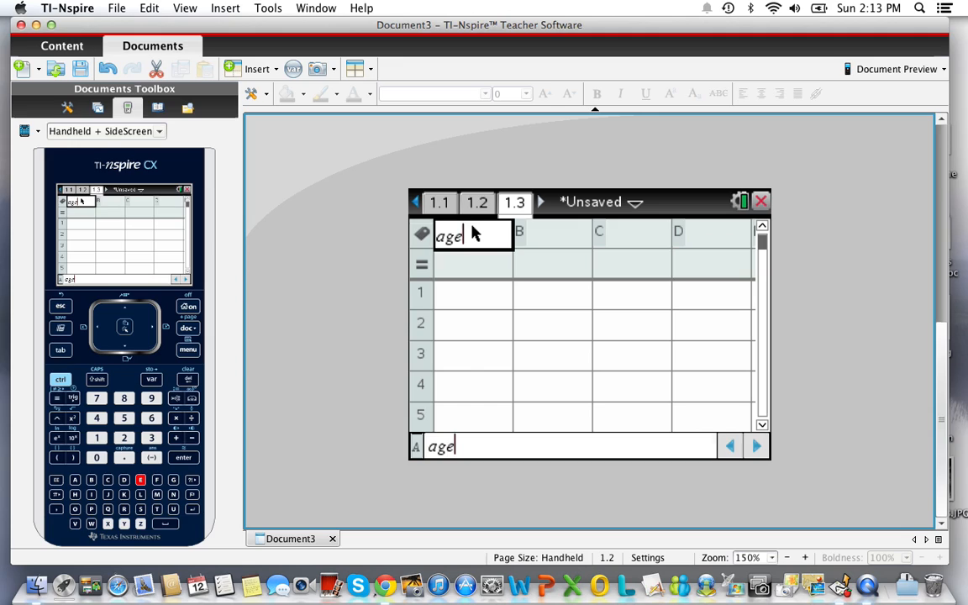
Confirm the column name 'age' and enter the first ages (80, 66, 80, 50, 77) through row 5.
key("Return")
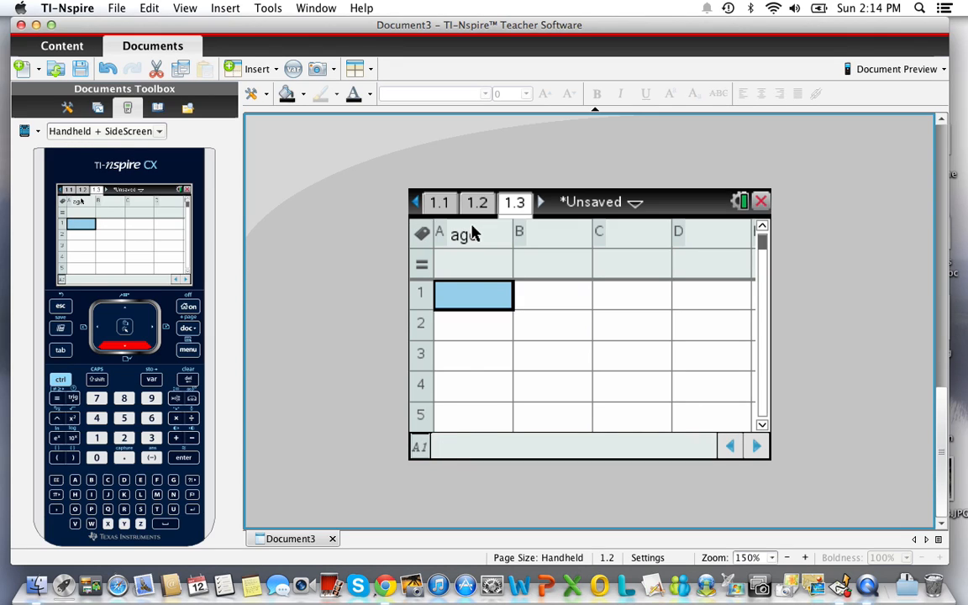
type("80")
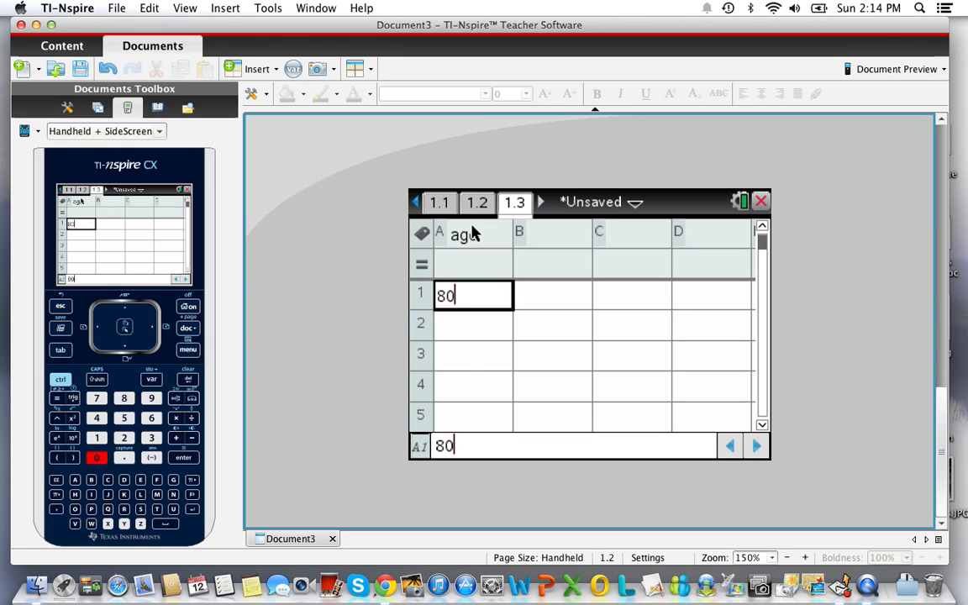
key("Return")
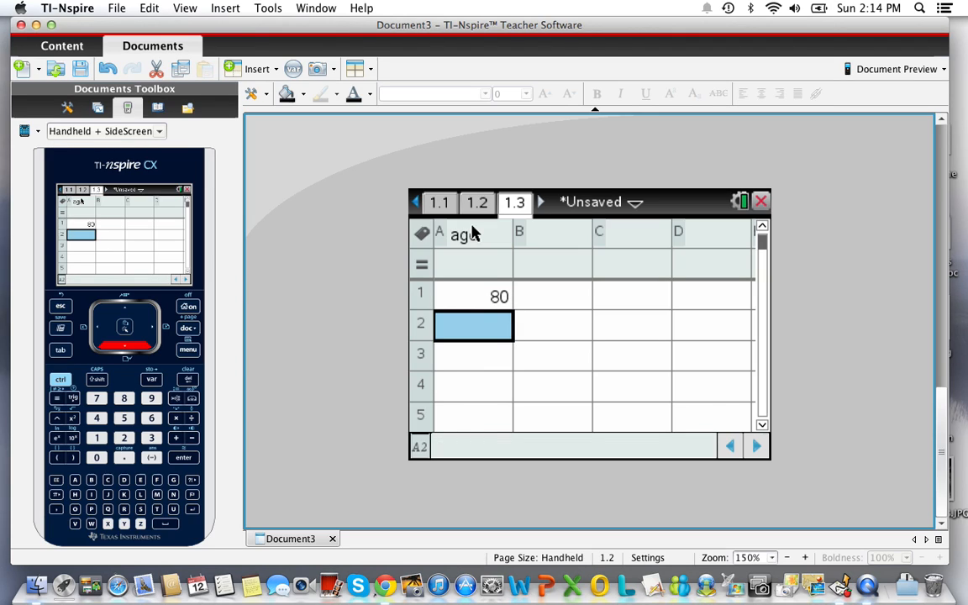
type("66")
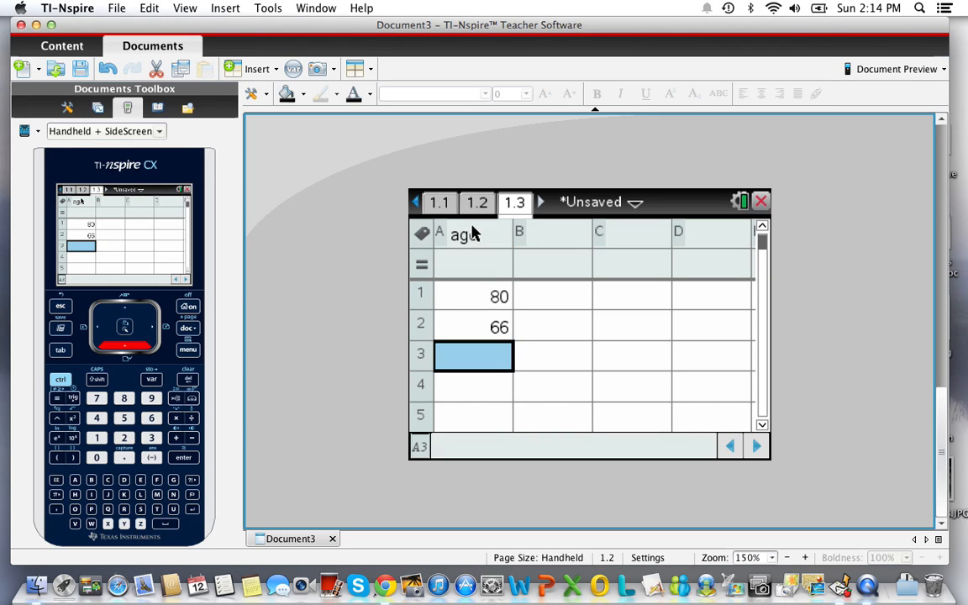
type("80")
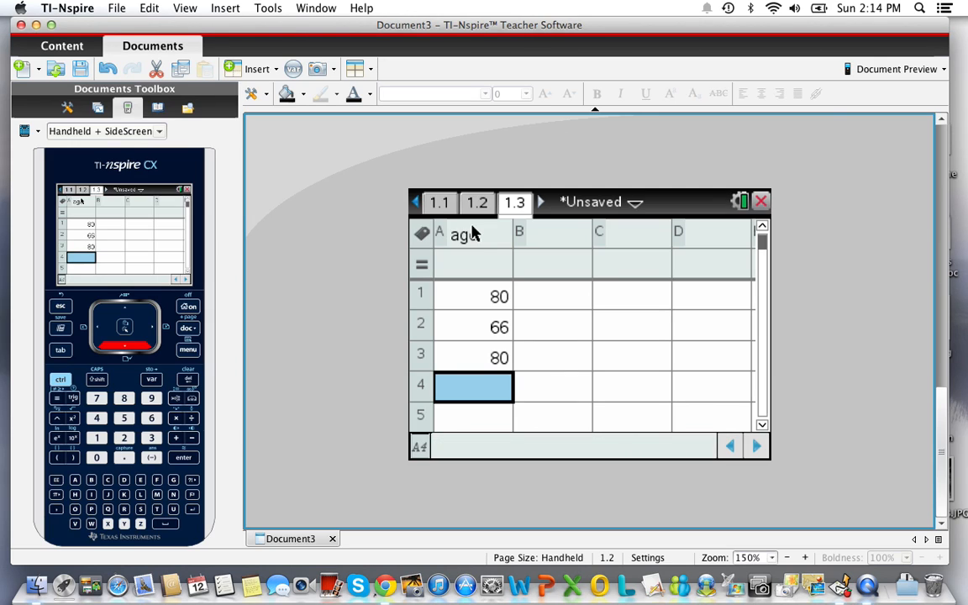
type("50")
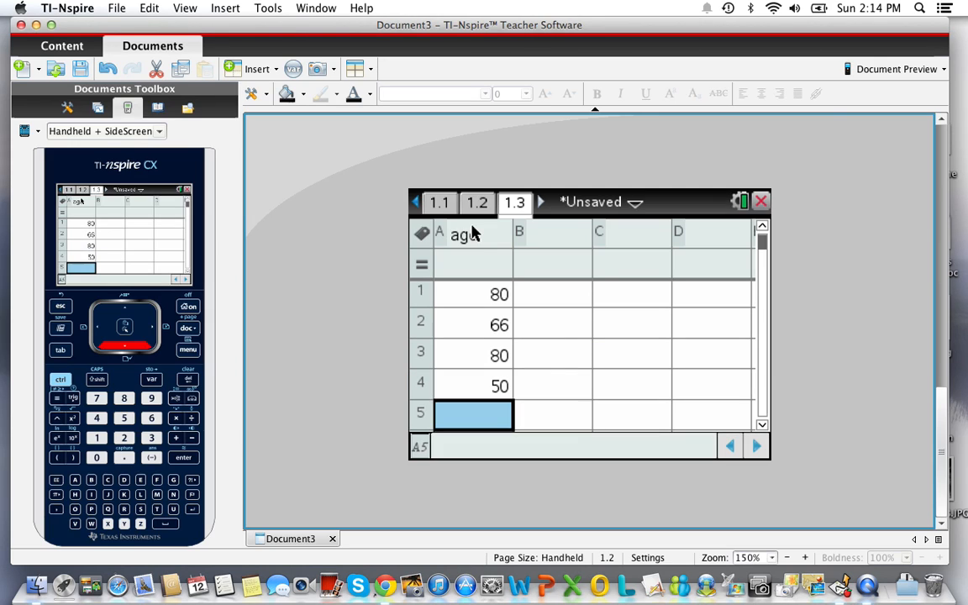
type("77")
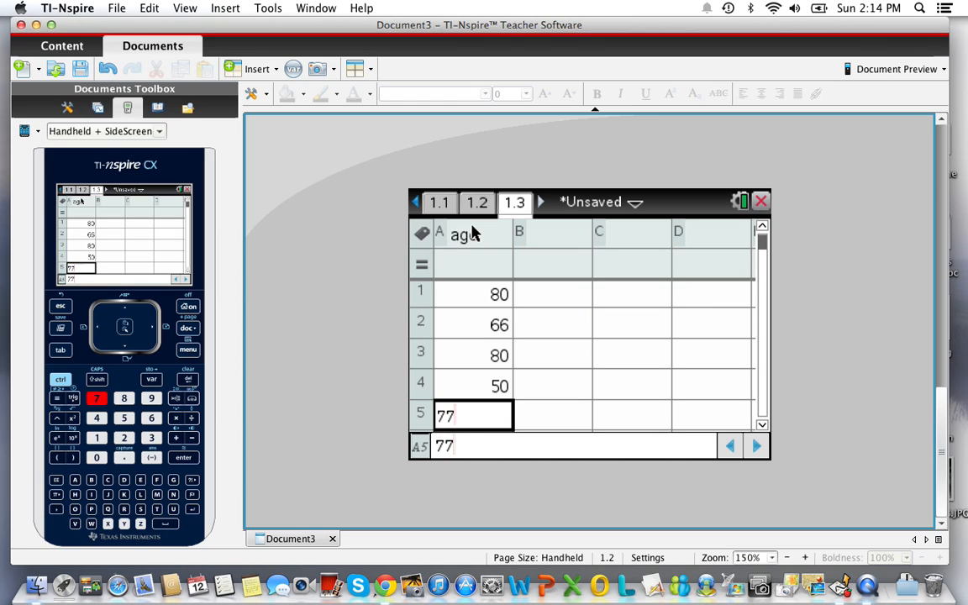
key("enter")
type("72")
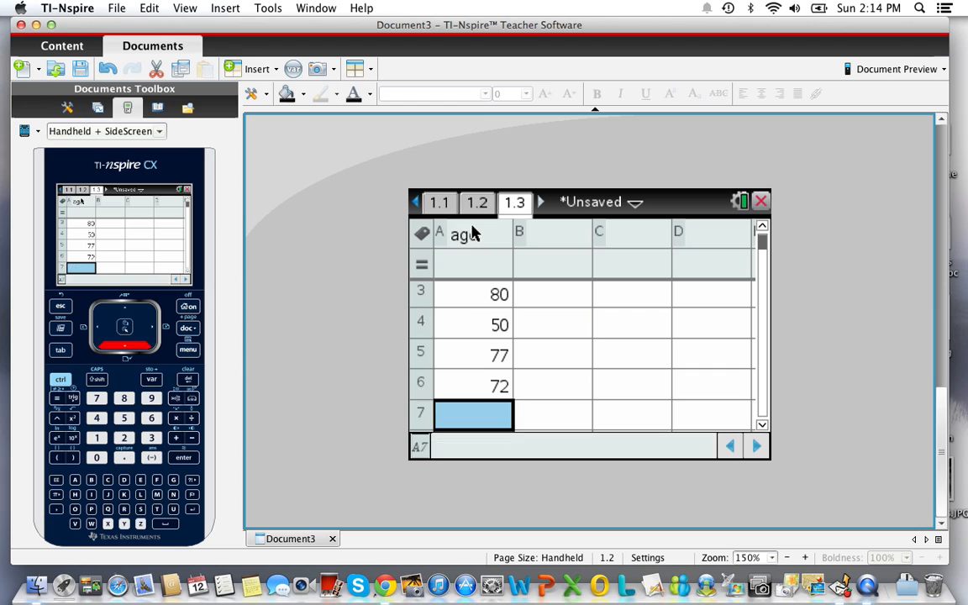
Continue entering ages such as 53, 90, 86, 79 and 66 through row 18.
type("53")
type("58")
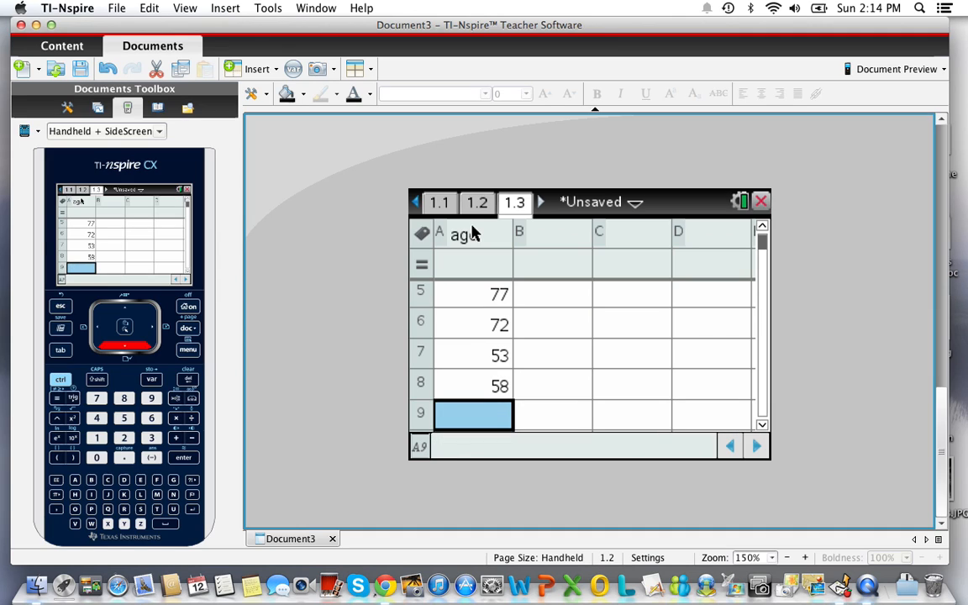
type("90")
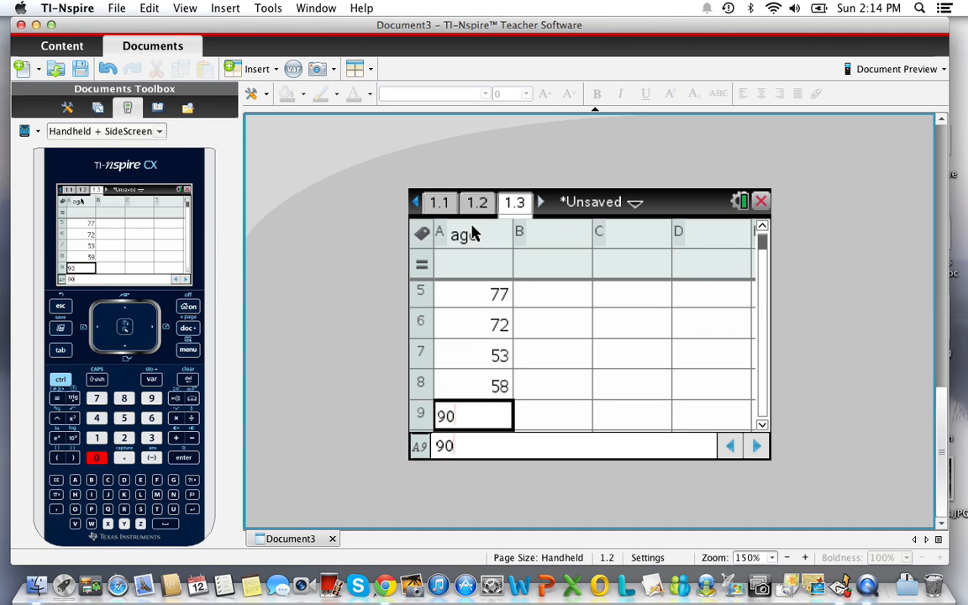
type("84")
type("73")
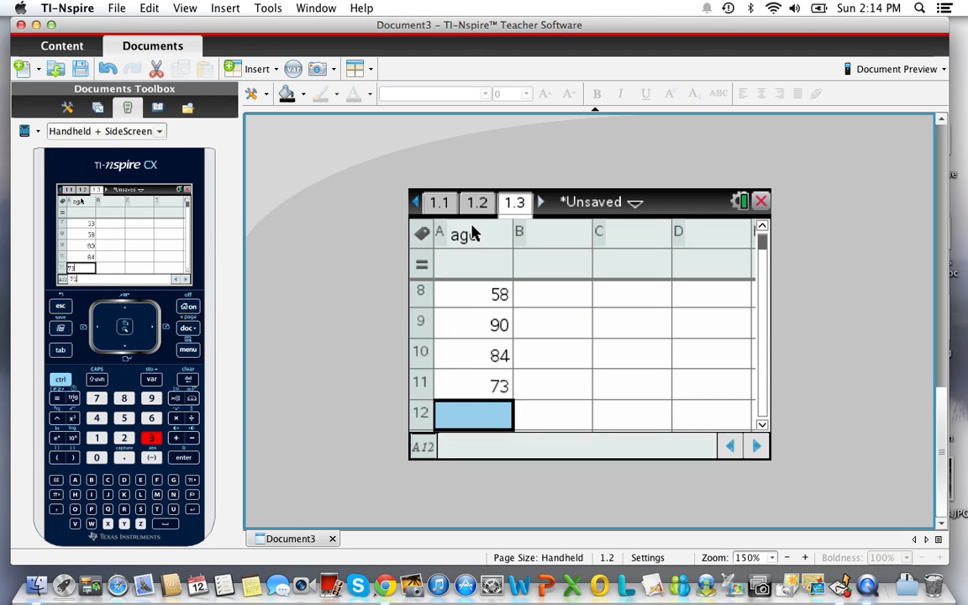
type("5")
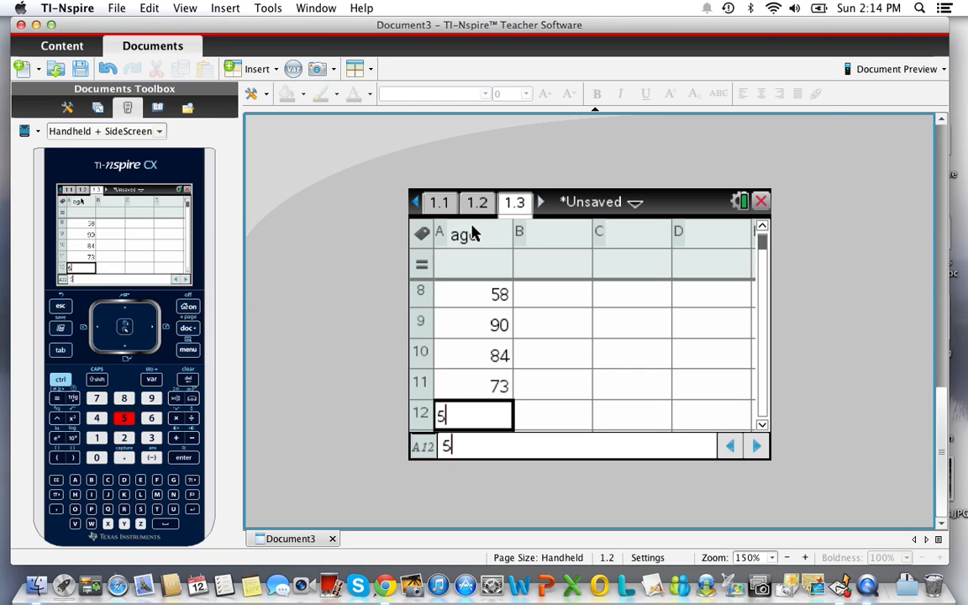
key("Return")
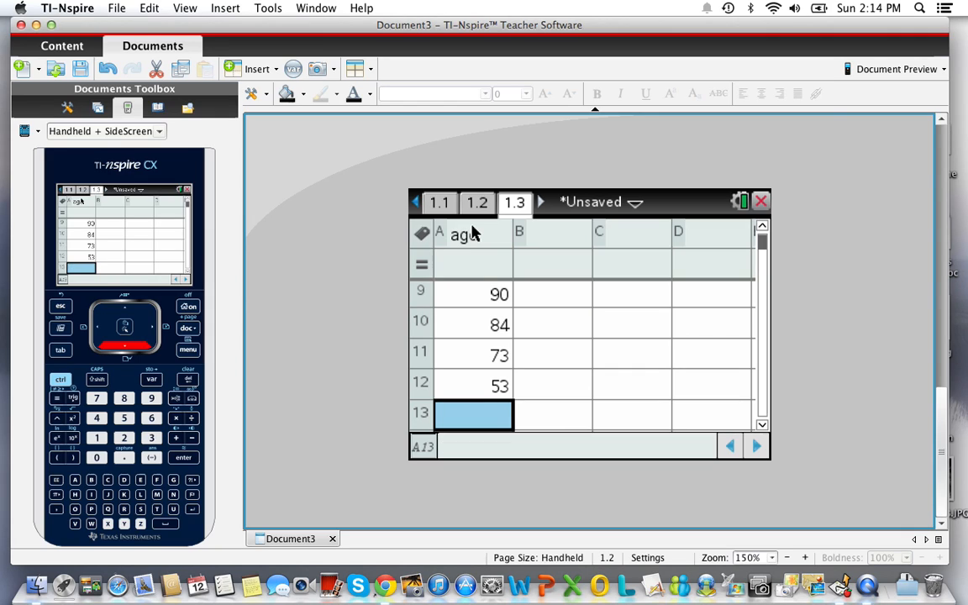
type("86")
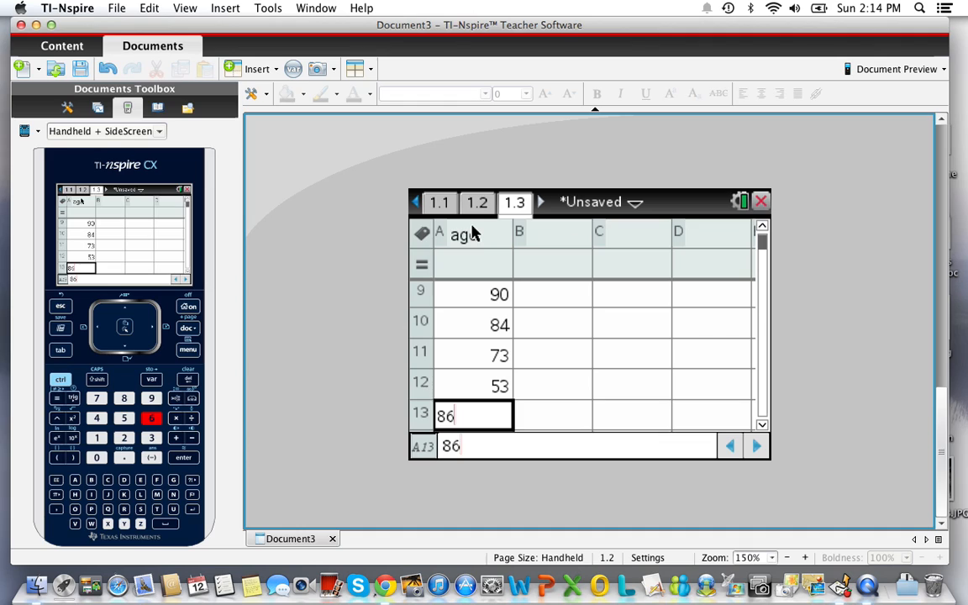
type("73")
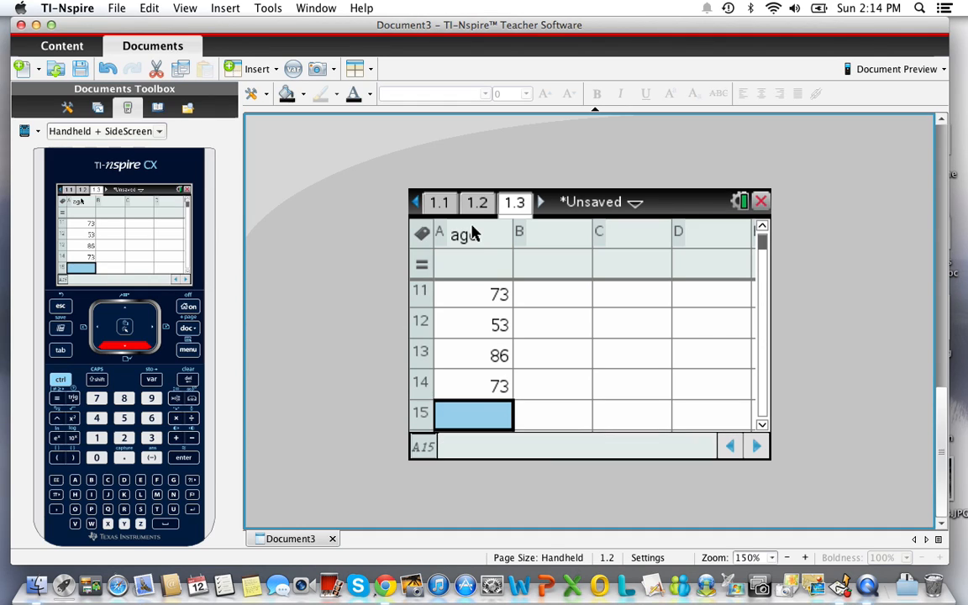
type("79")
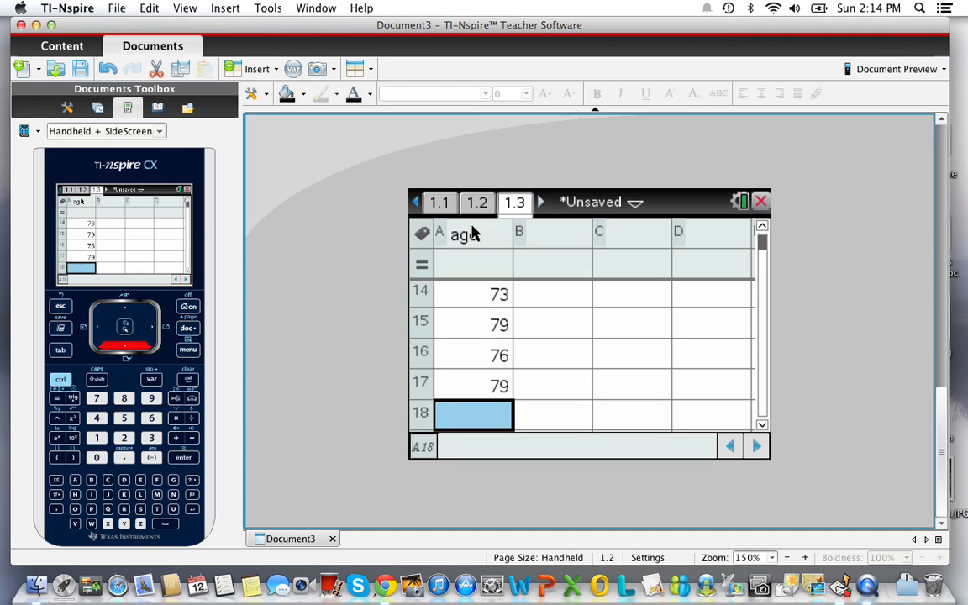
type("66")
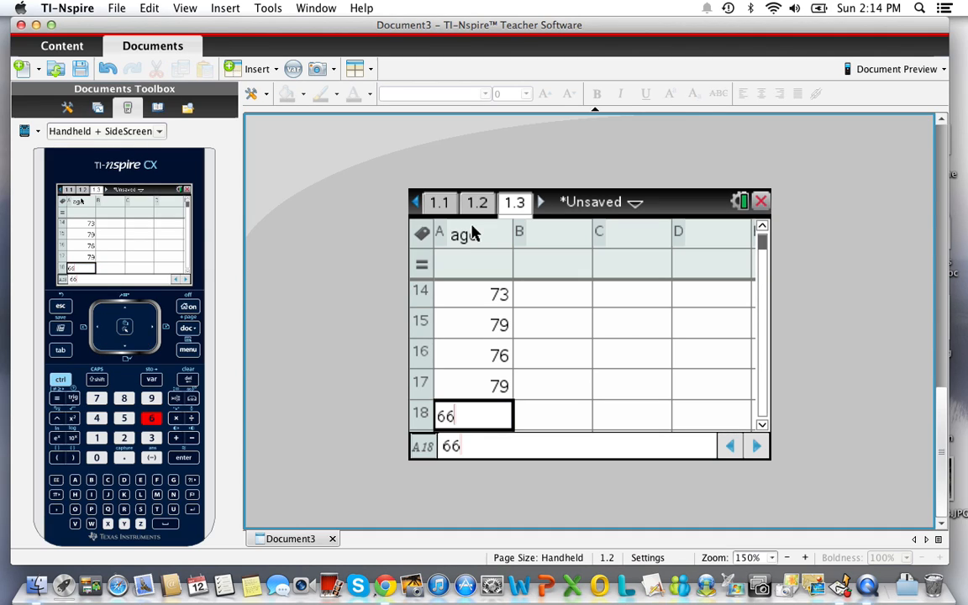
key("enter")
type("58")
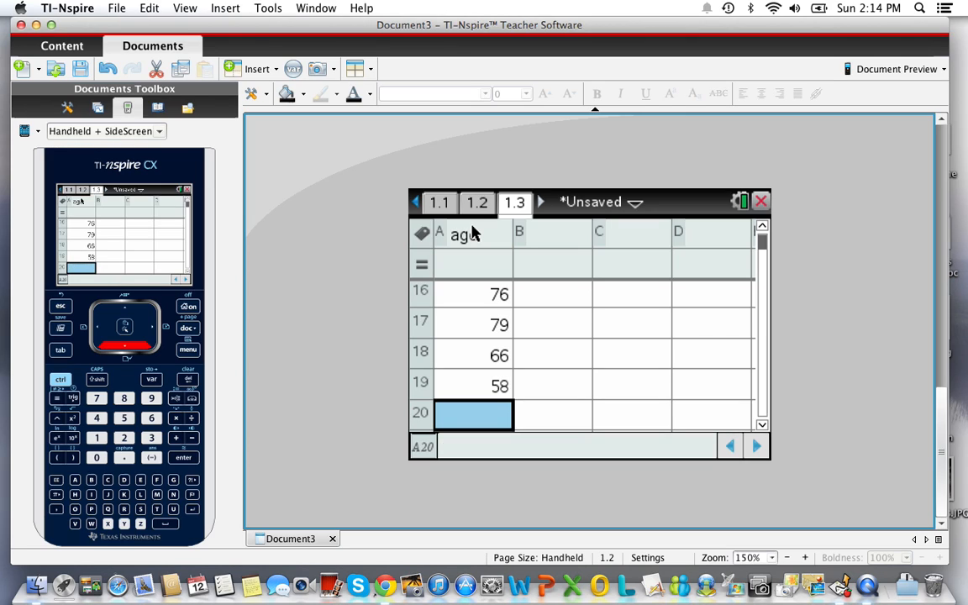
Enter the final ages, including 70 and 69, through row 24.
type("70")
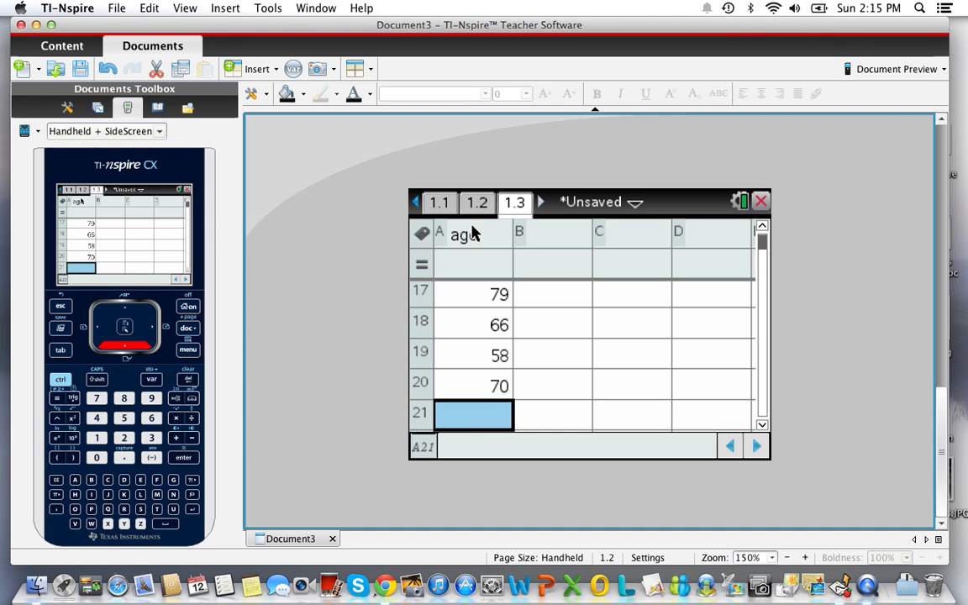
type("70")
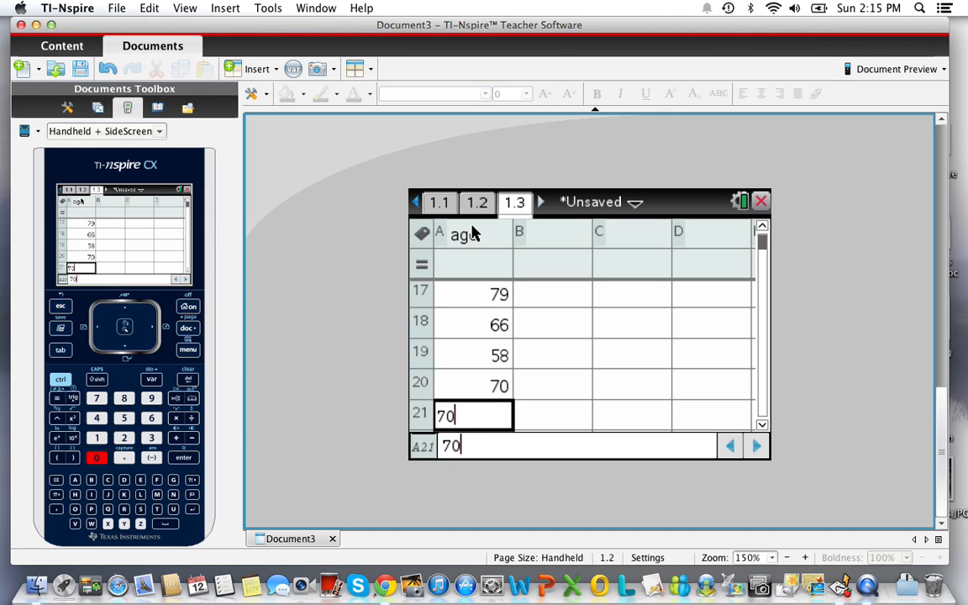
type("77")
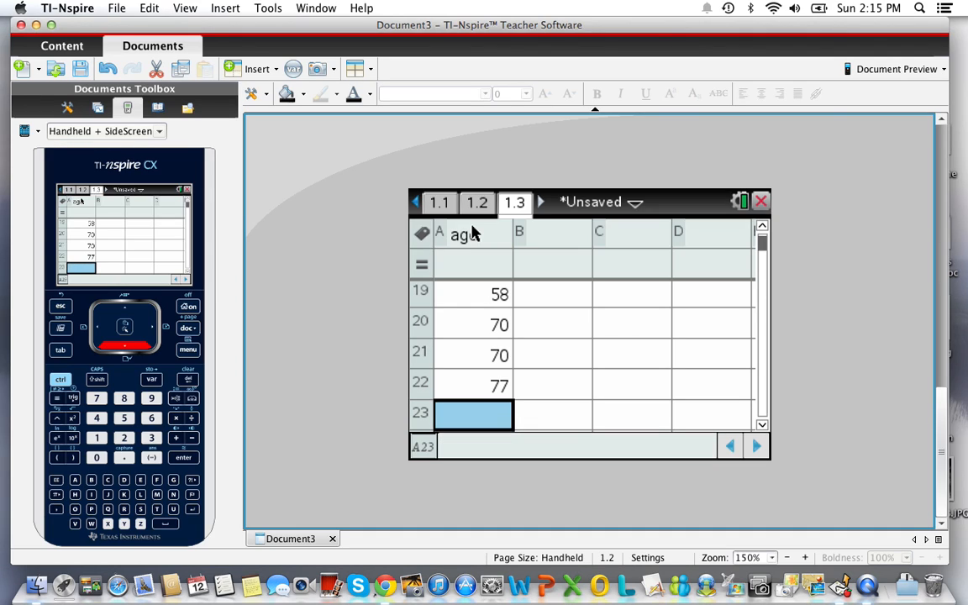
type("69")
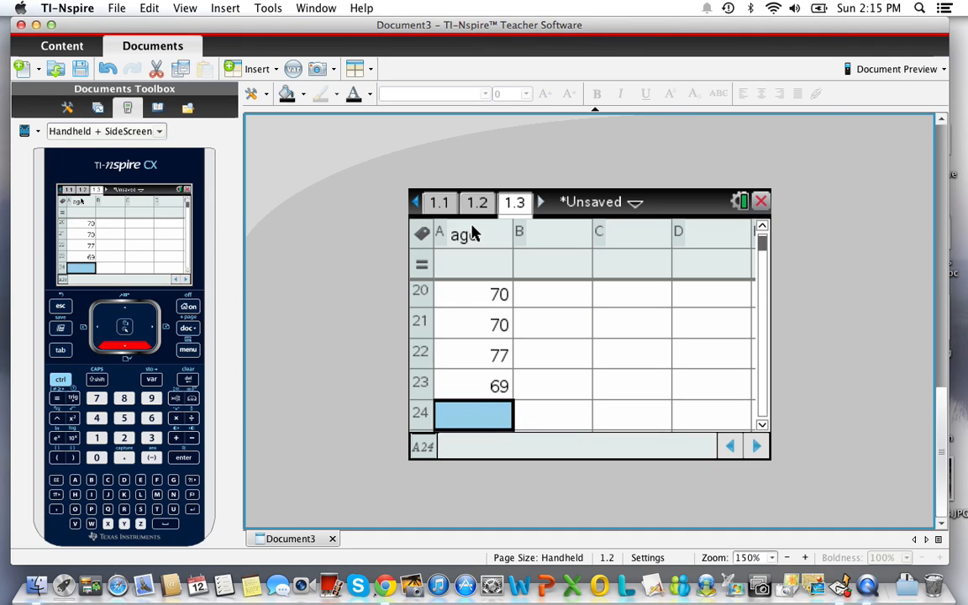
type("7")
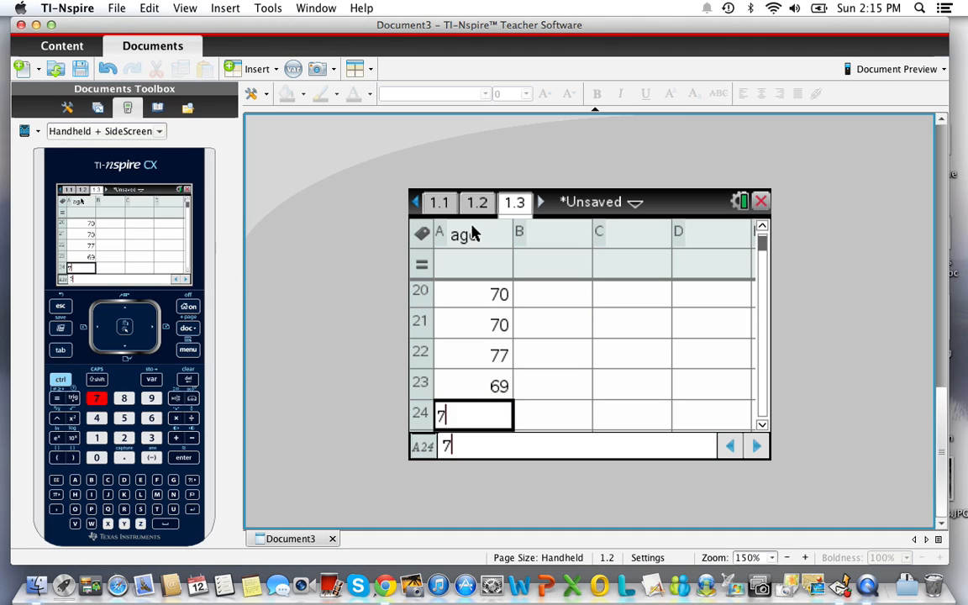
key("enter")
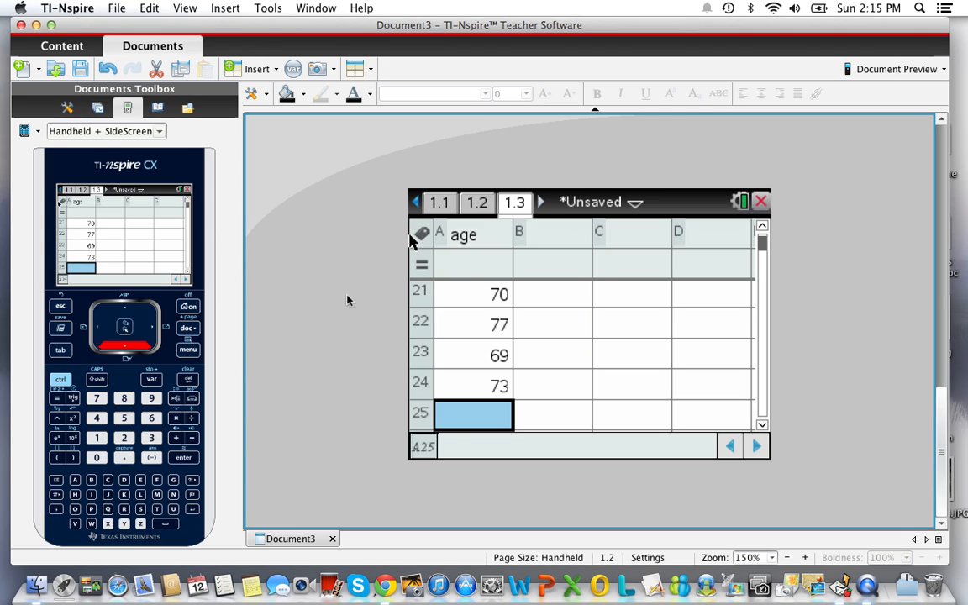
mouse_move(341, 314)
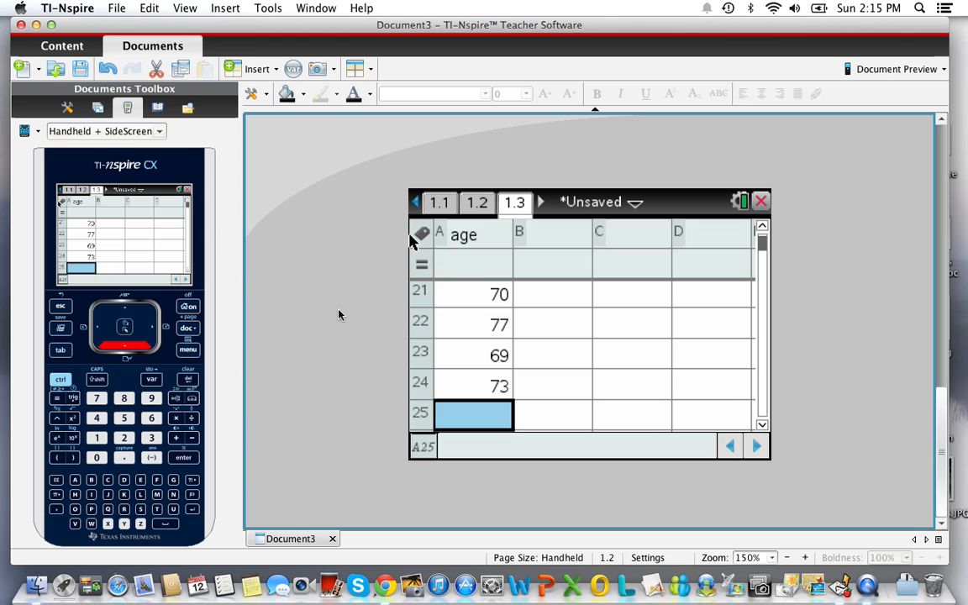
mouse_move(283, 316)
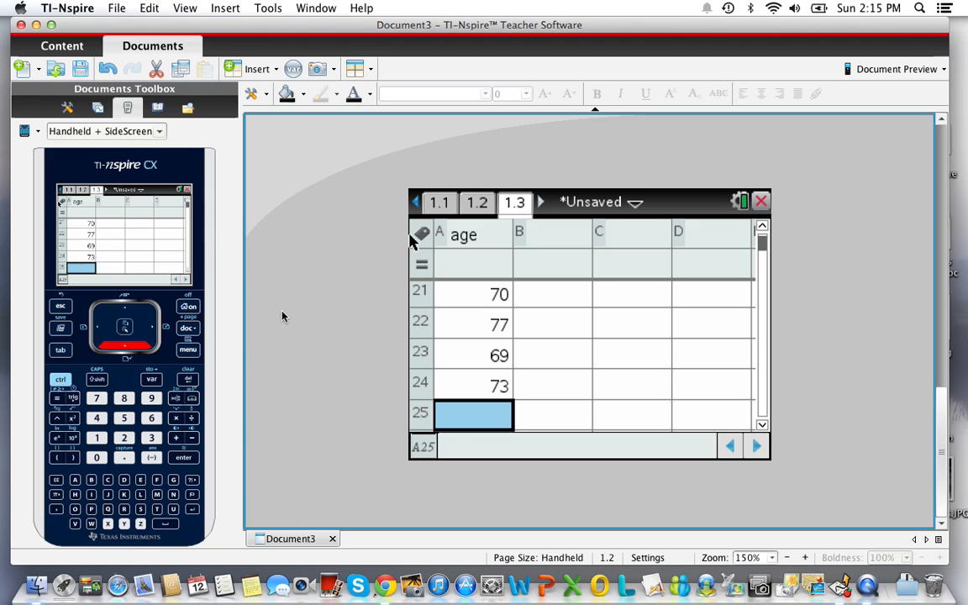
mouse_move(265, 317)
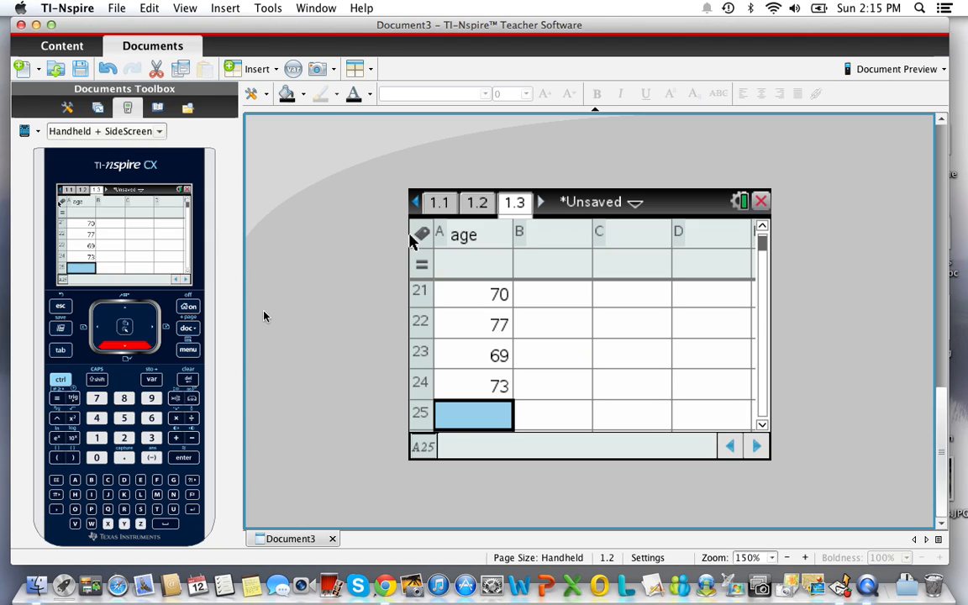
mouse_move(230, 334)
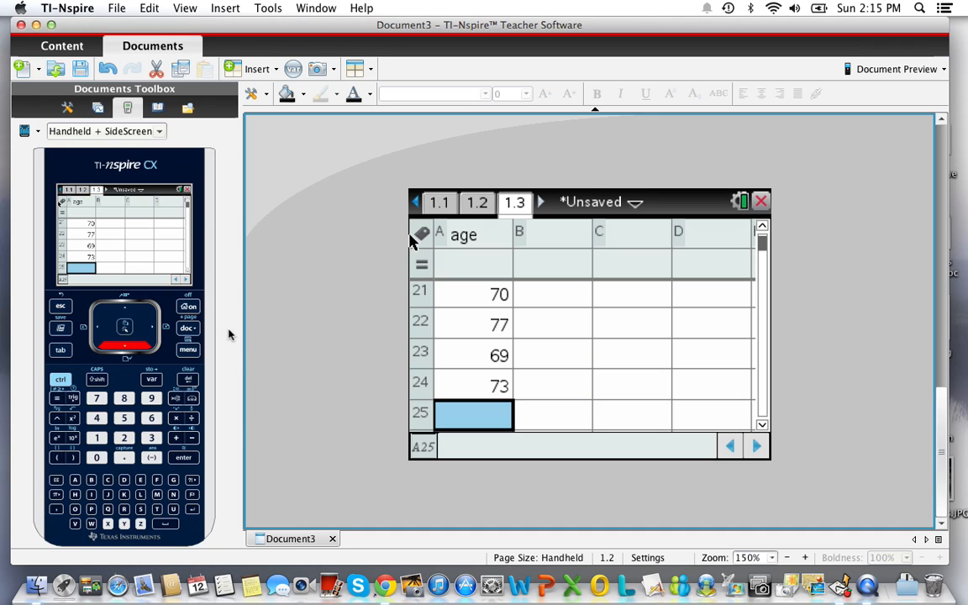
mouse_move(193, 353)
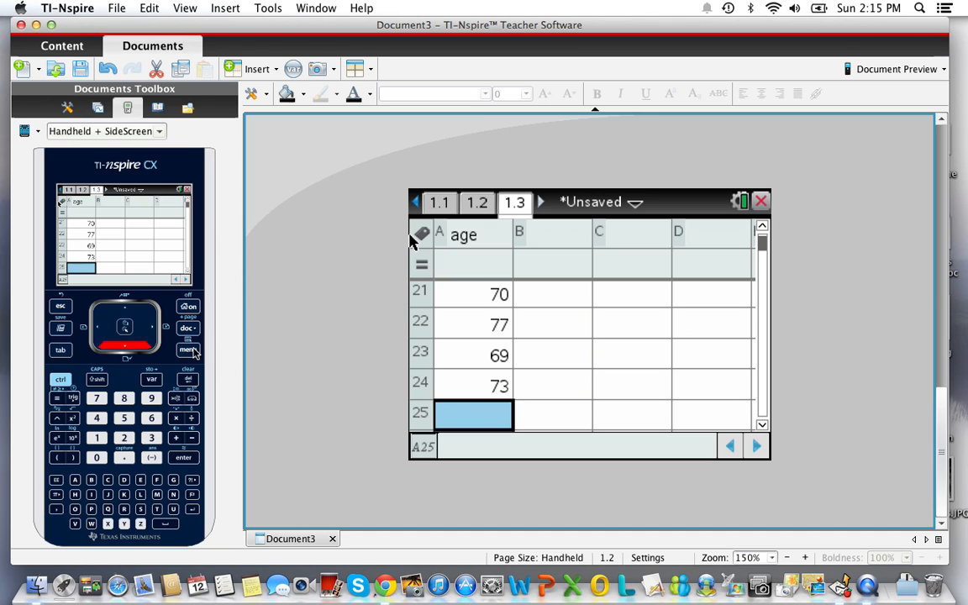
Open the spreadsheet menu to browse its Statistics options.
left_click(187, 350)
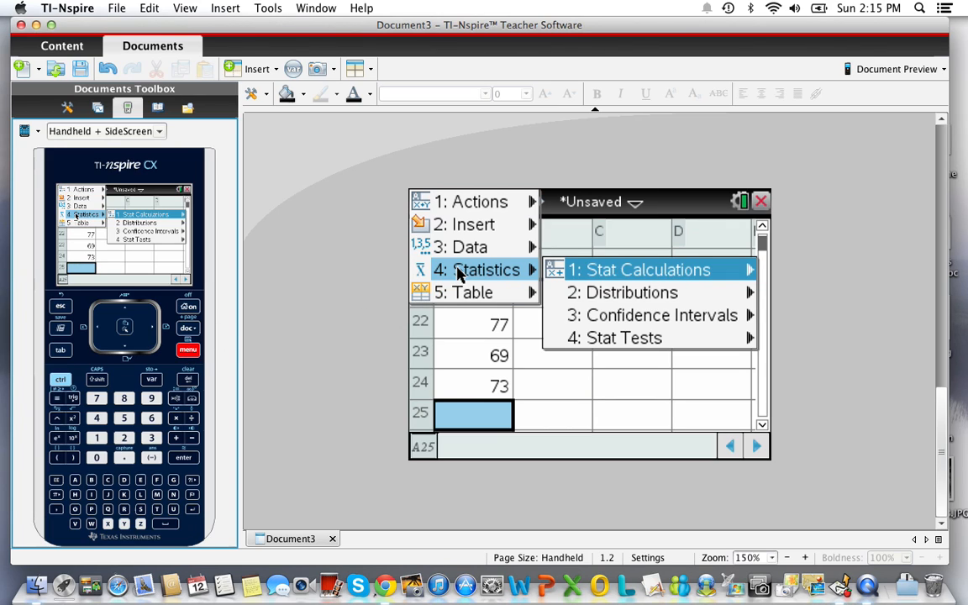
mouse_move(469, 247)
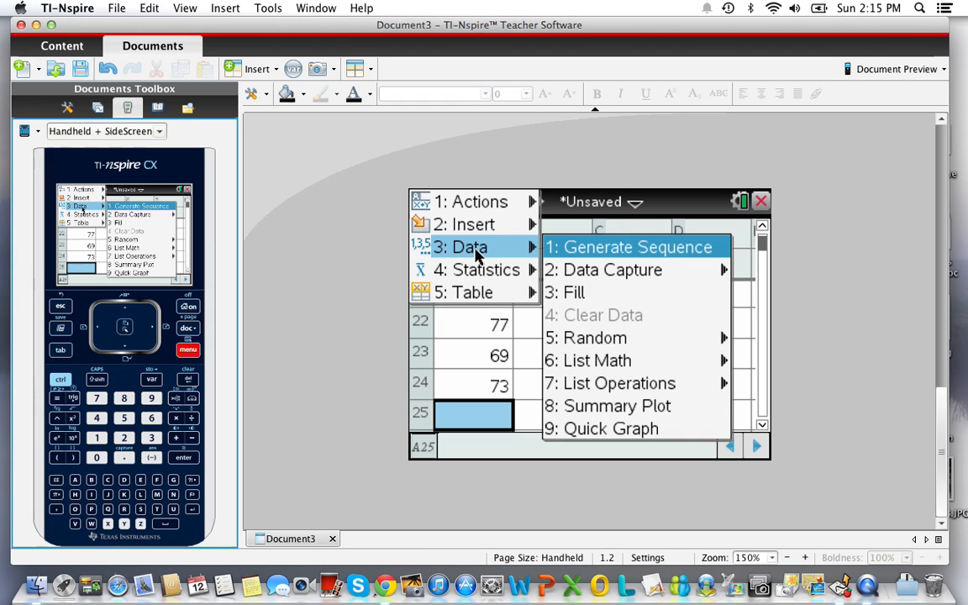
mouse_move(477, 270)
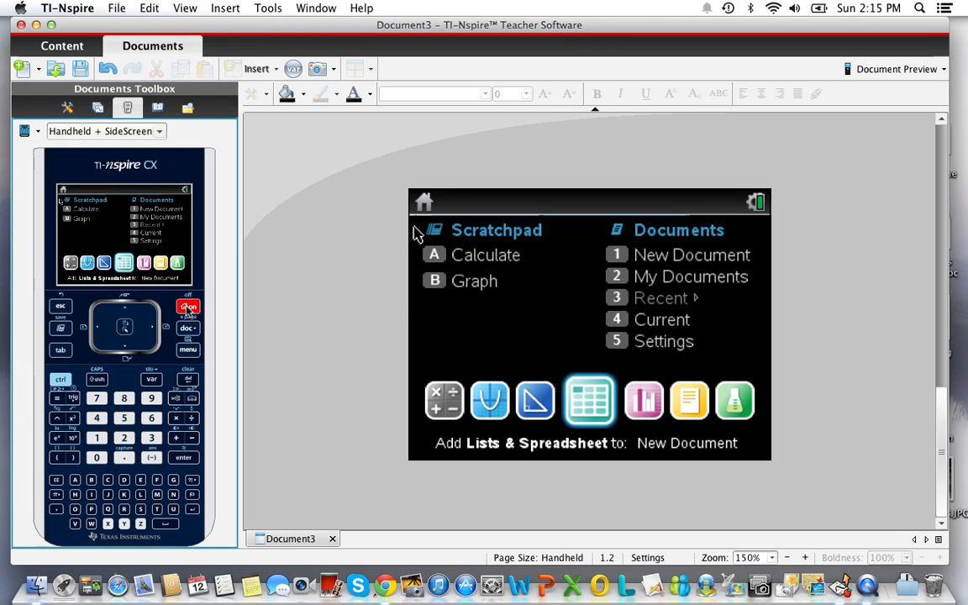
mouse_move(645, 401)
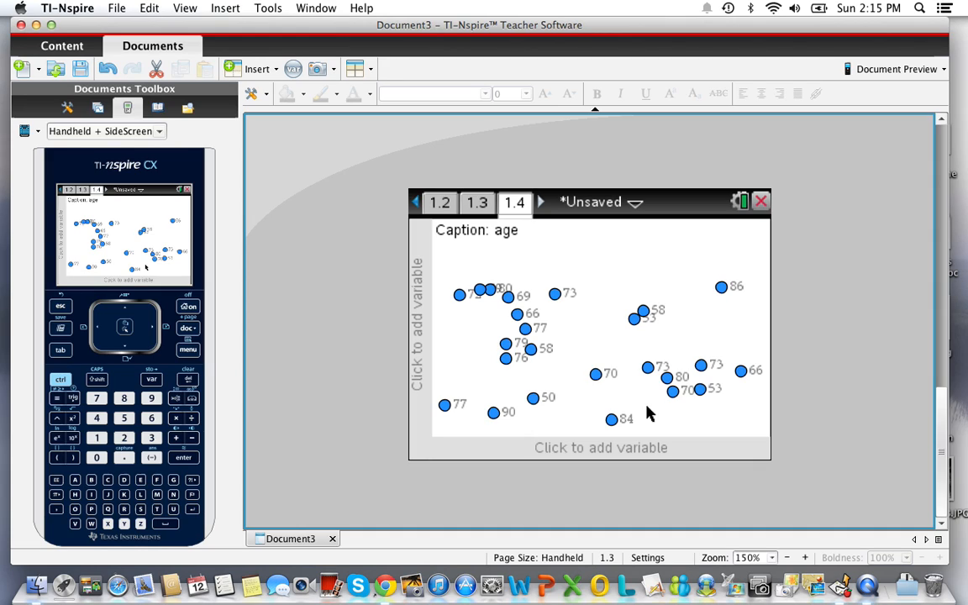
mouse_move(618, 437)
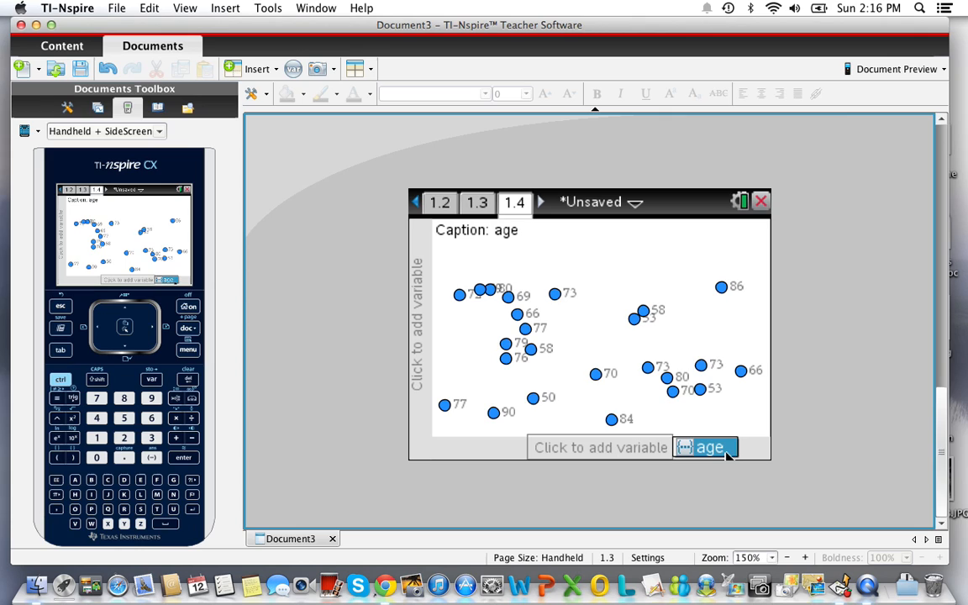
Set age as the horizontal-axis variable, giving a dot plot from 50 to 90.
left_click(710, 447)
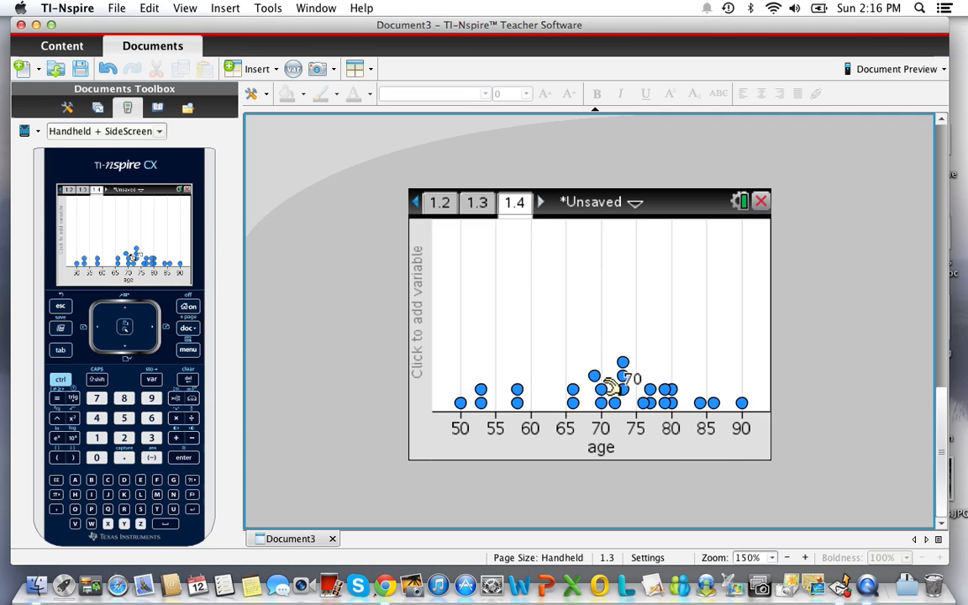
mouse_move(506, 353)
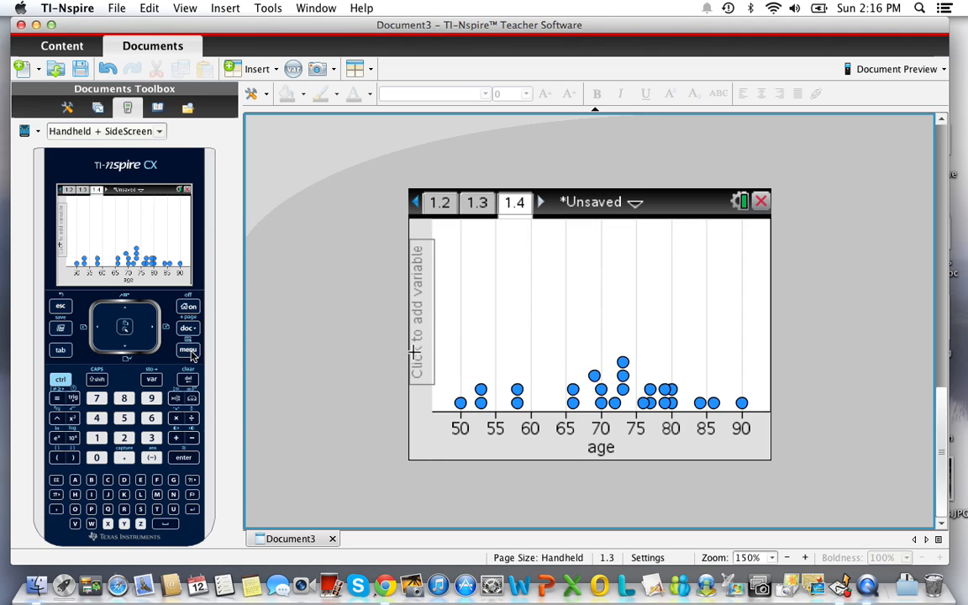
Change the age plot type from dot plot to Histogram.
left_click(189, 350)
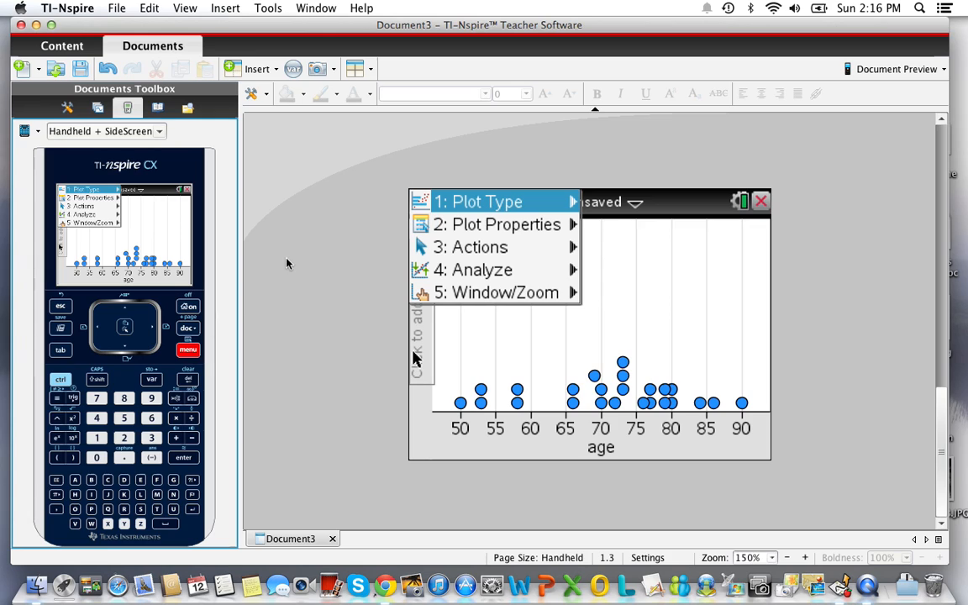
left_click(507, 225)
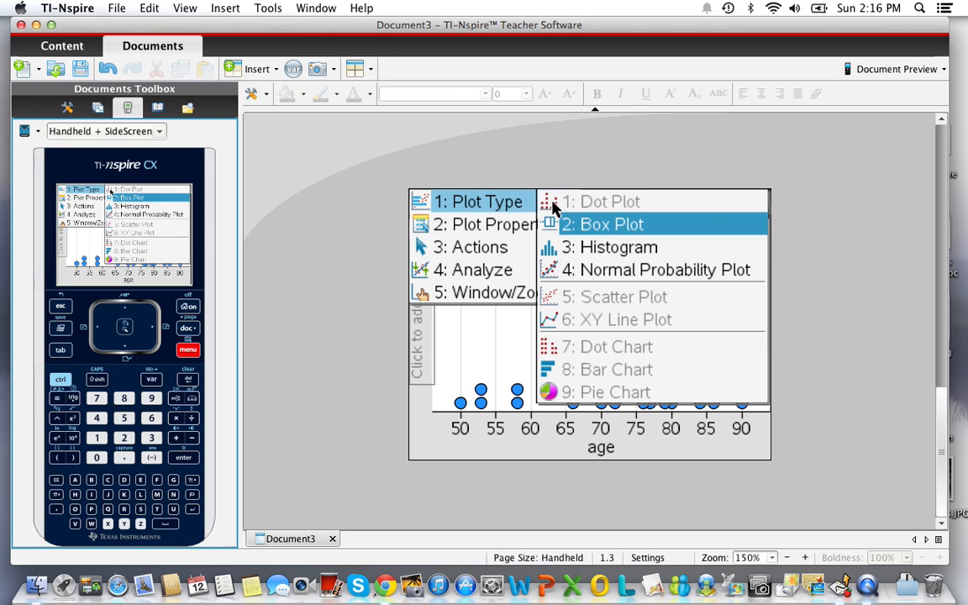
mouse_move(618, 246)
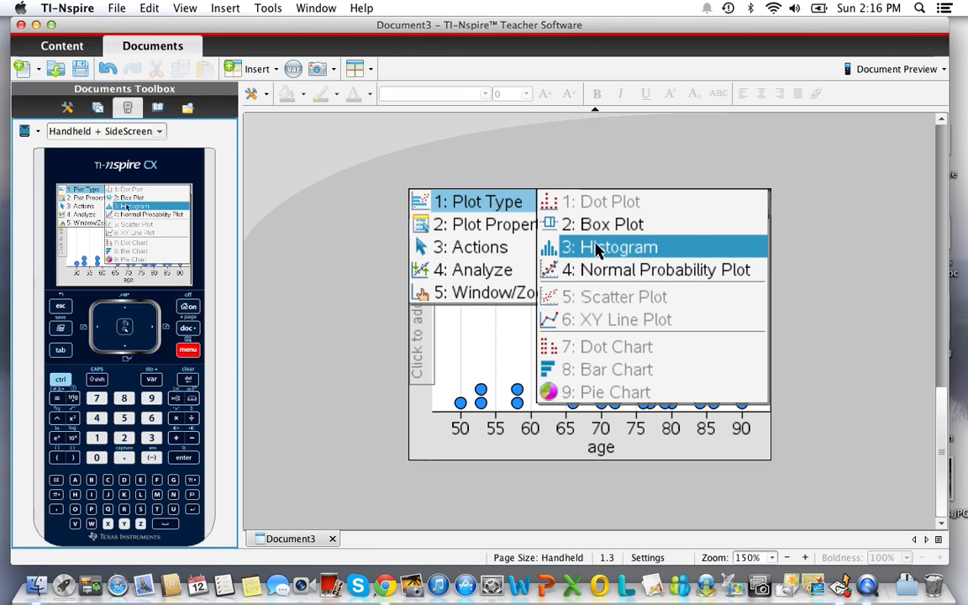
left_click(619, 247)
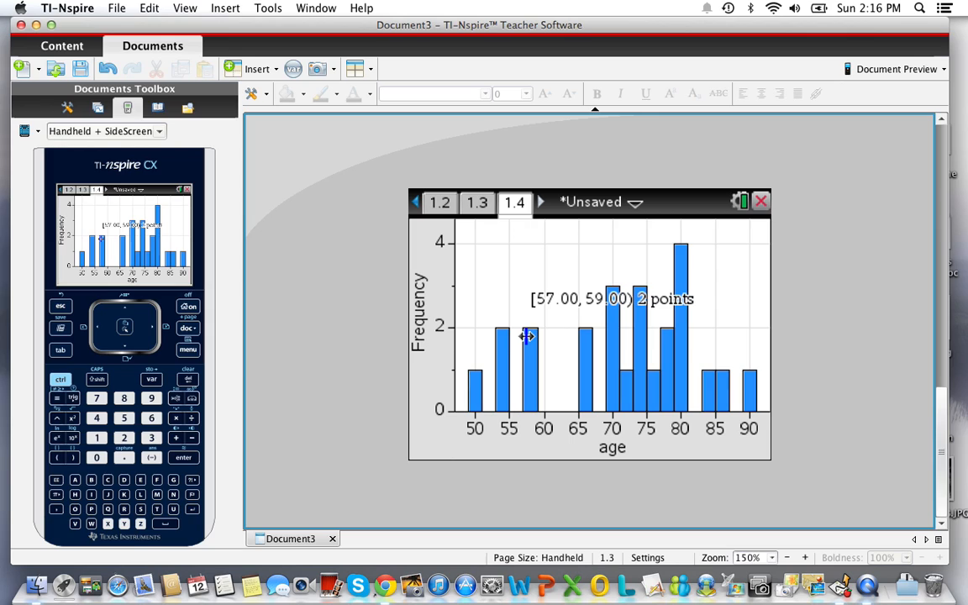
mouse_move(479, 383)
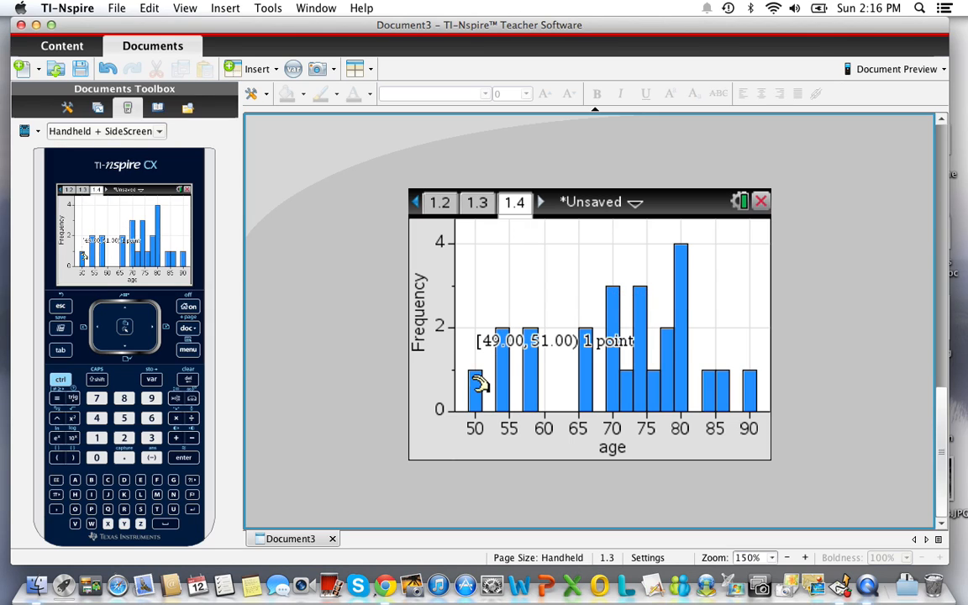
mouse_move(595, 356)
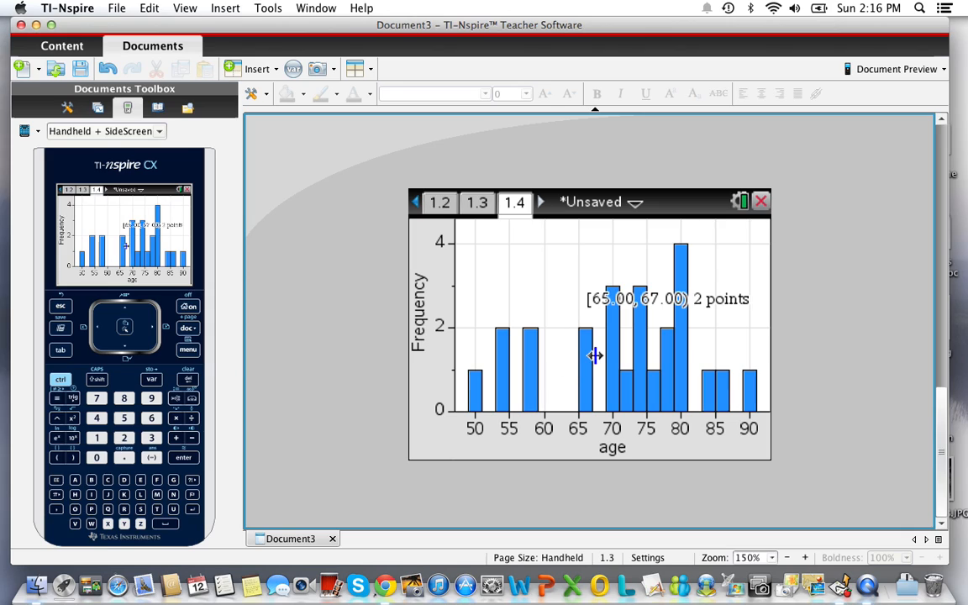
mouse_move(643, 346)
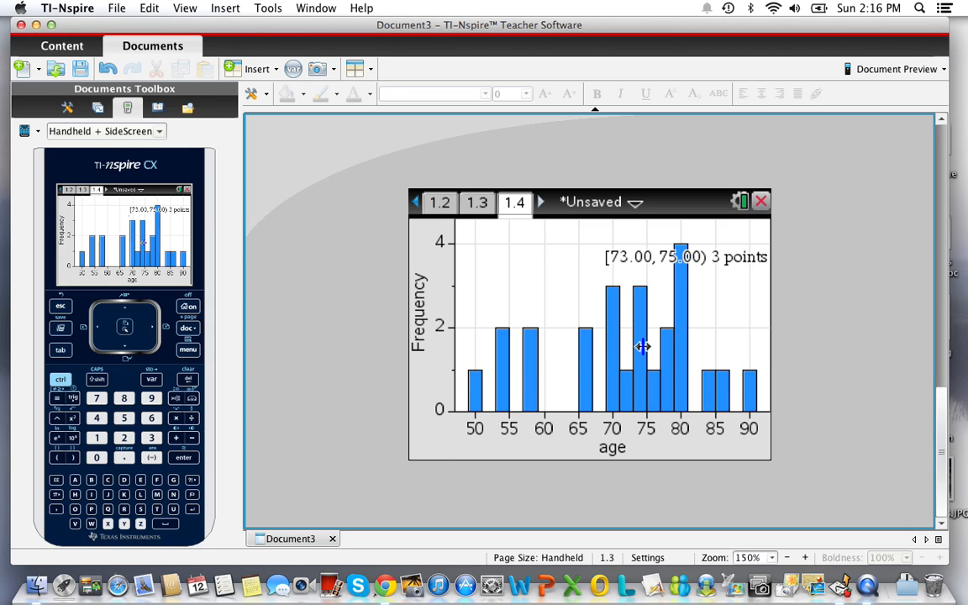
mouse_move(567, 315)
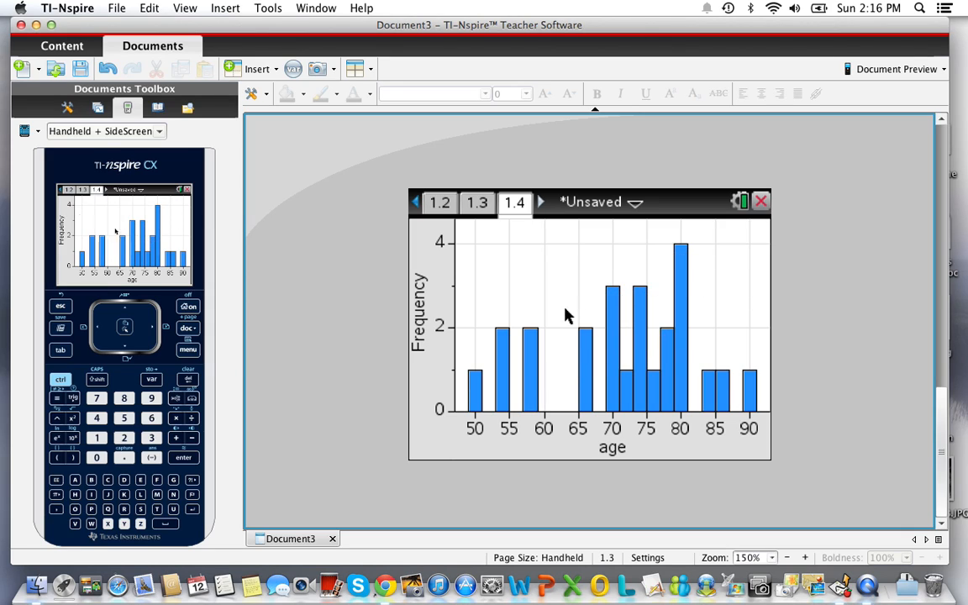